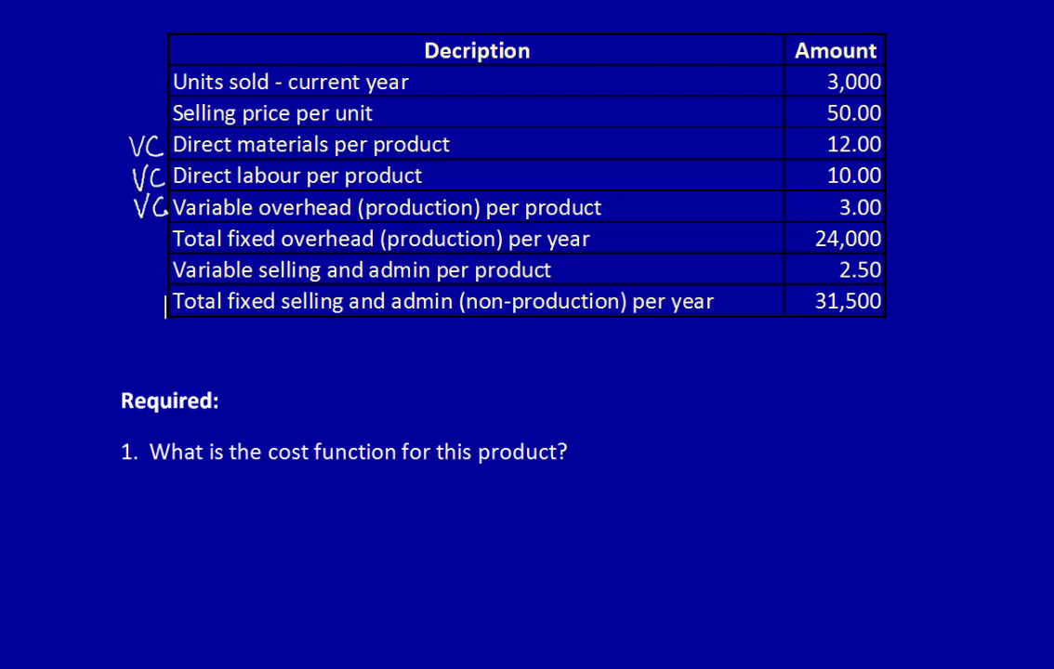
Ink FC beside the fixed cost rows of the data table.
type("FC")
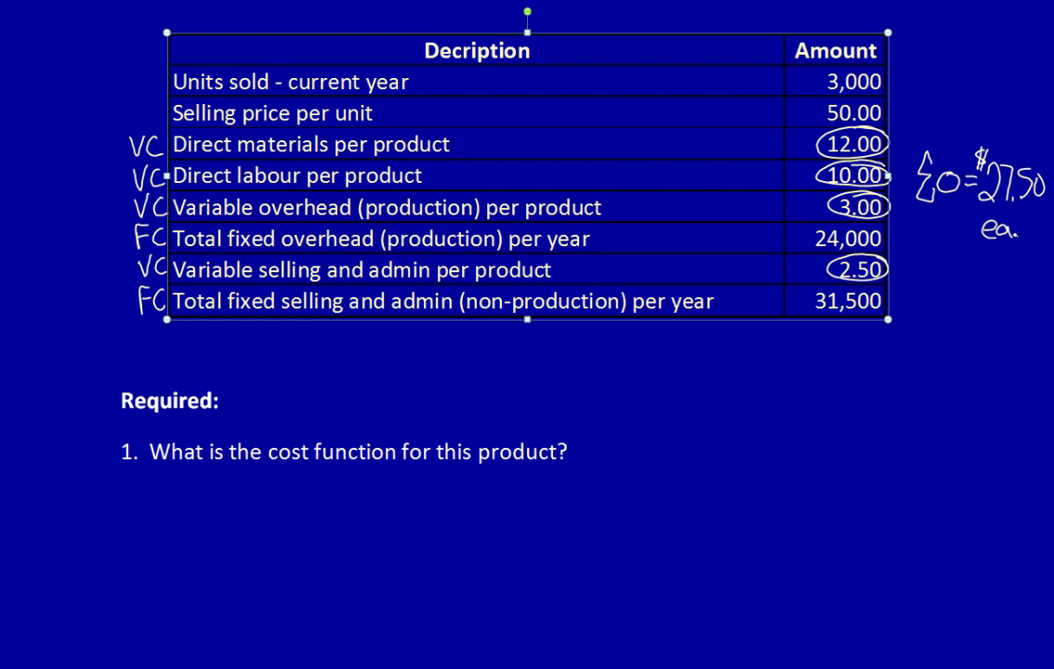
Box the 24,000 fixed amount and write 'Total Costs =' below question 1.
left_click_drag(813, 238, 883, 301)
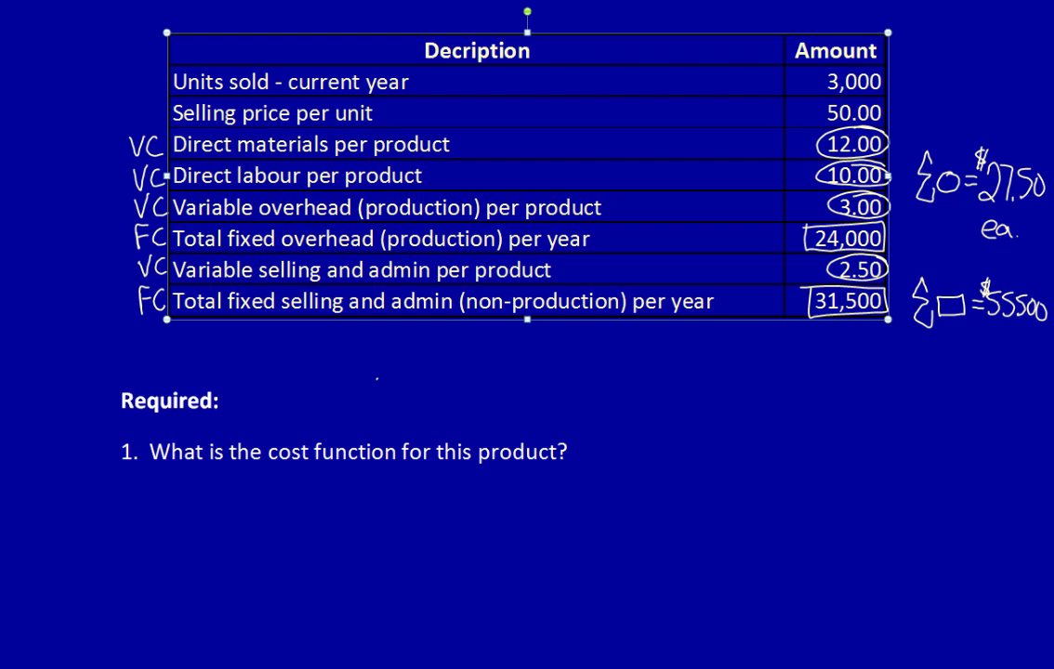
type("Total Costs =")
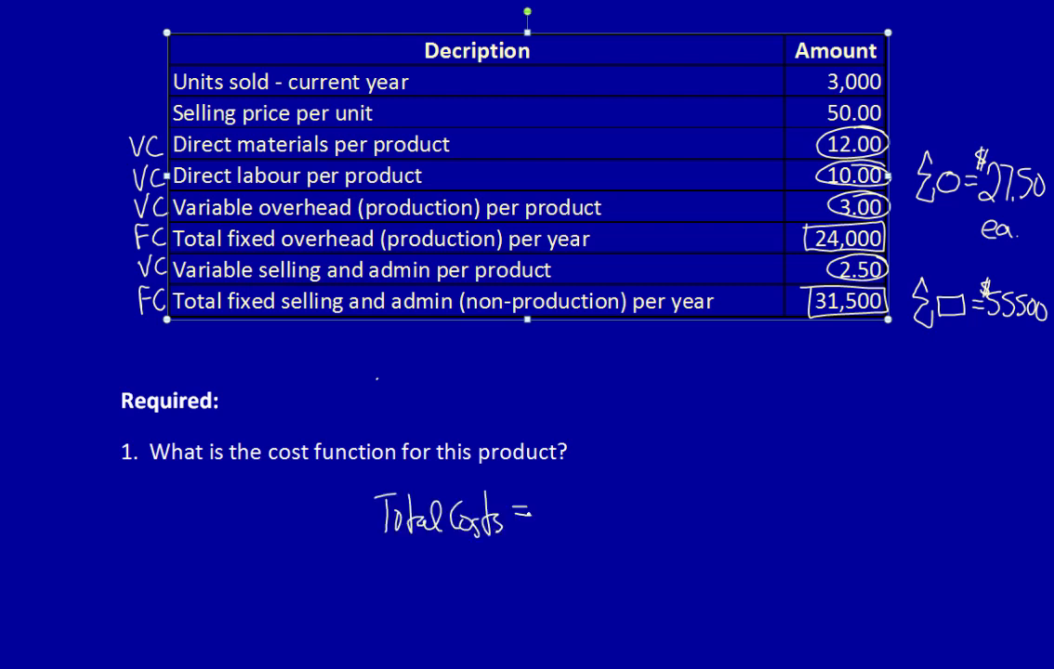
Complete the handwritten formula with 'Total FC + VC/unit (sales volume)'.
type("Total FC +")
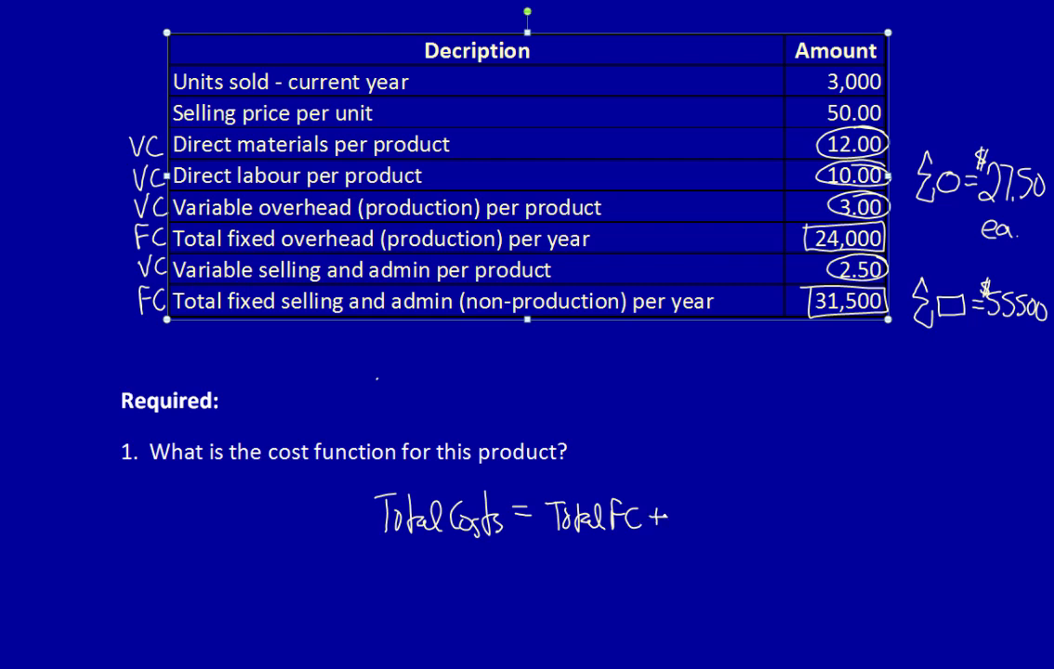
type("VC/unit (sales volume)")
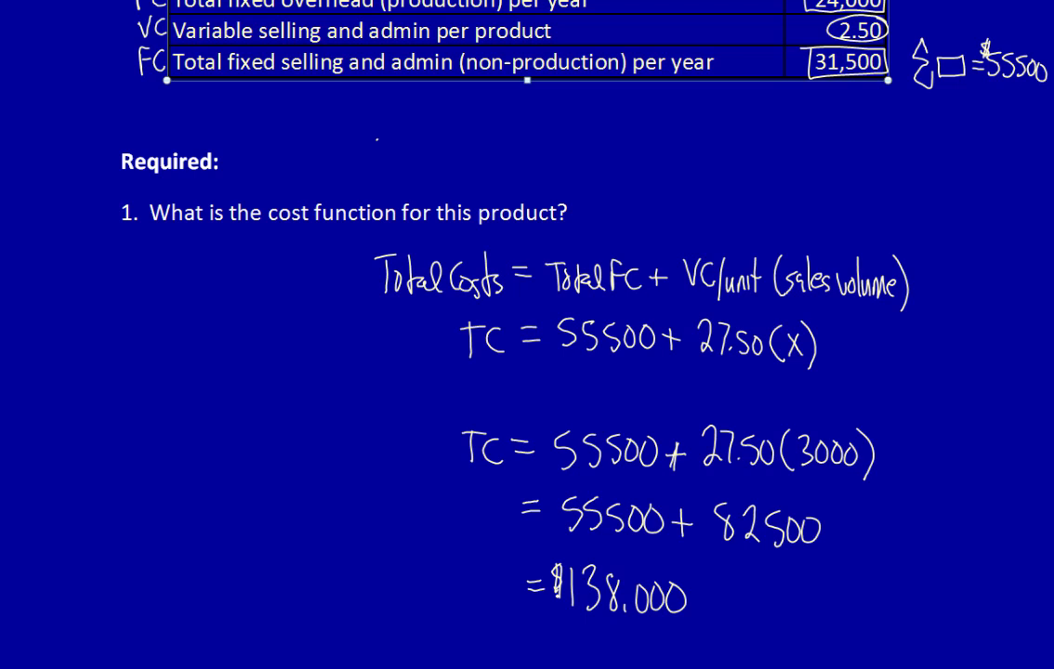
Underline the 82500 variable cost figure in the calculation.
left_click_drag(729, 557, 818, 558)
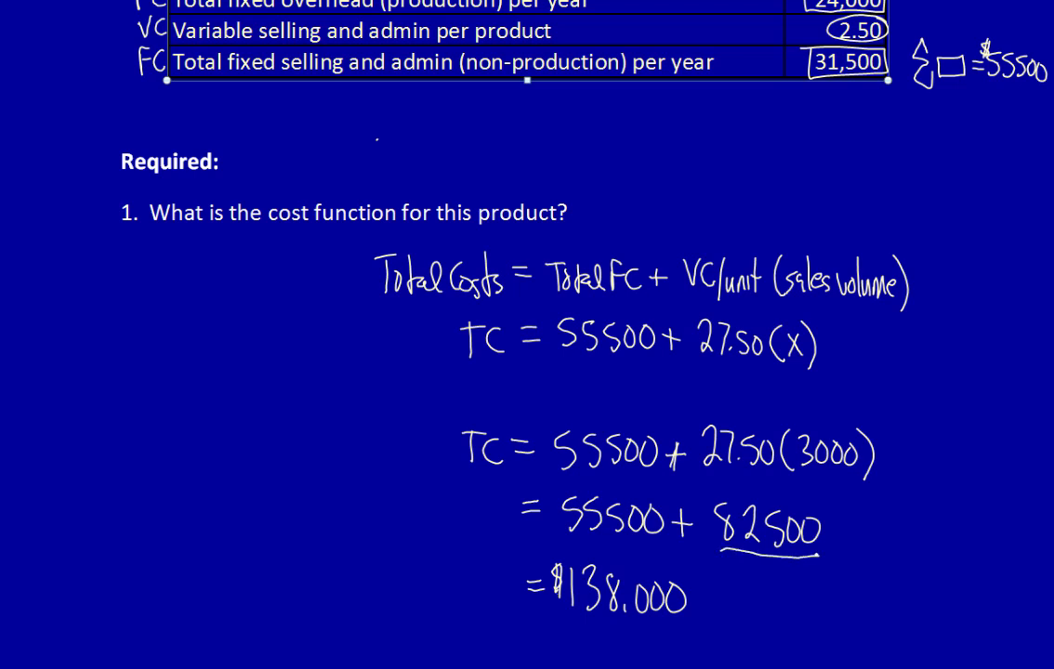